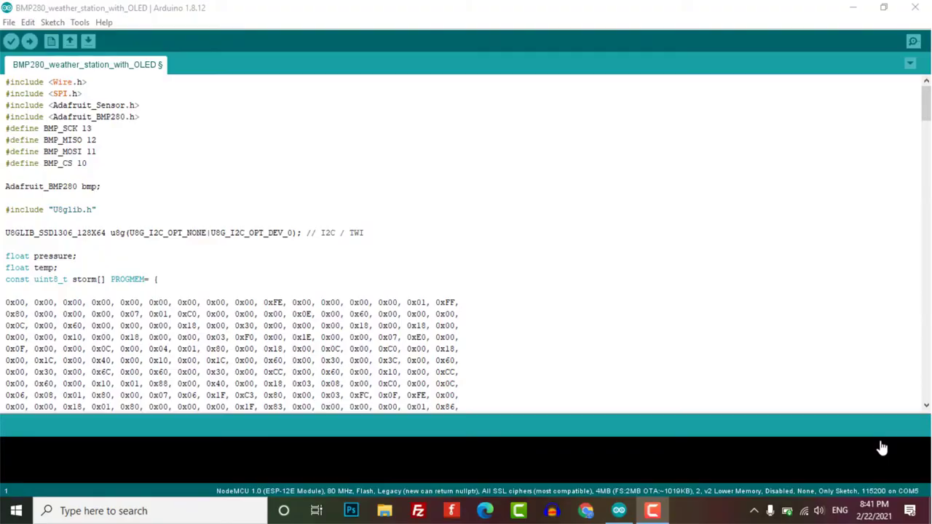
pyautogui.moveTo(870, 440)
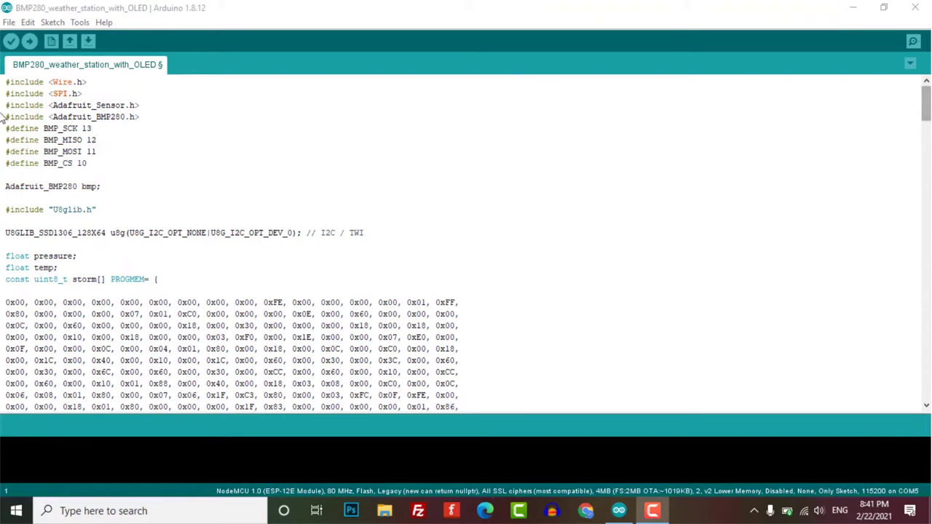
pyautogui.moveTo(6, 82)
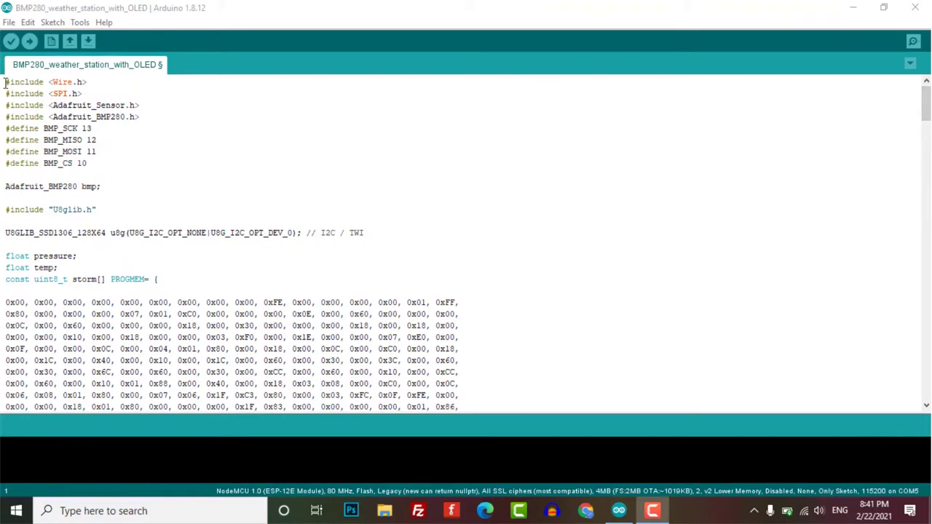
# - Highlight the BMP280 sensor object declaration while walking through the sketch
pyautogui.moveTo(6, 81); pyautogui.dragTo(140, 116)
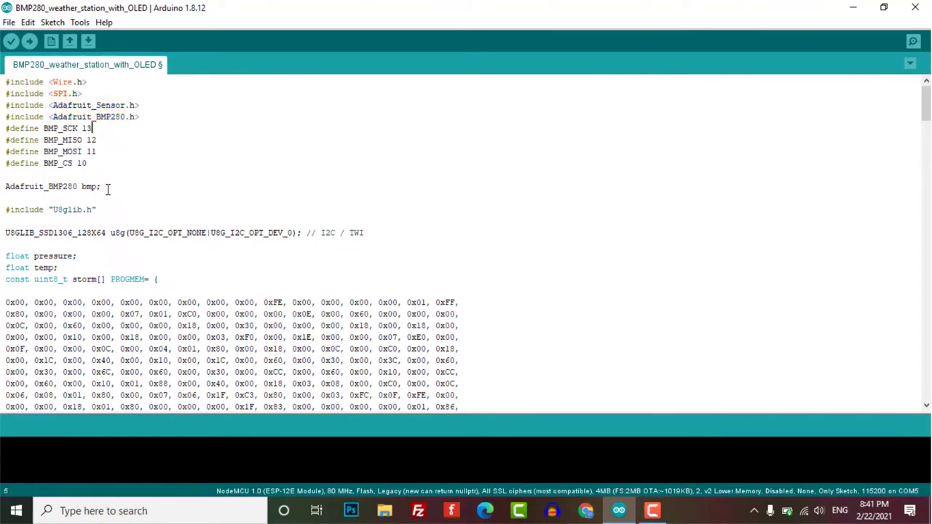
pyautogui.tripleClick(51, 210)
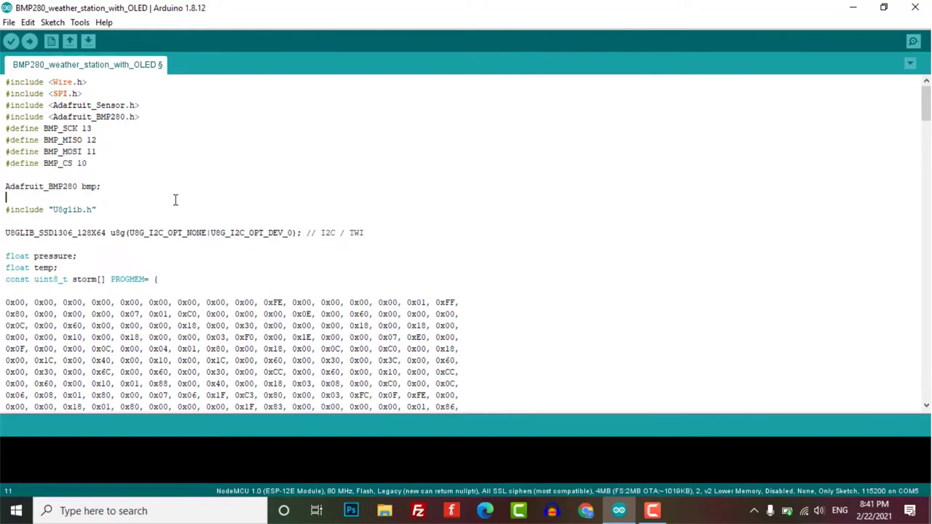
pyautogui.click(6, 81)
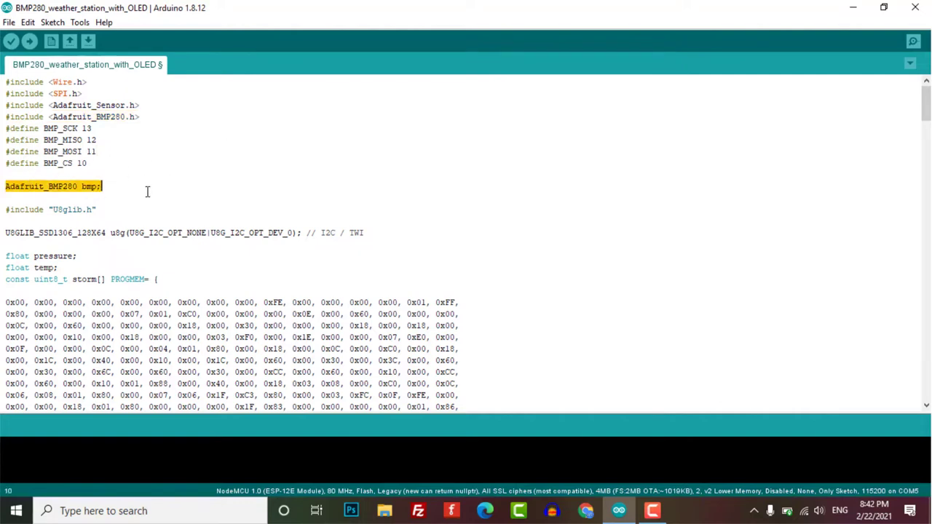
pyautogui.click(172, 186)
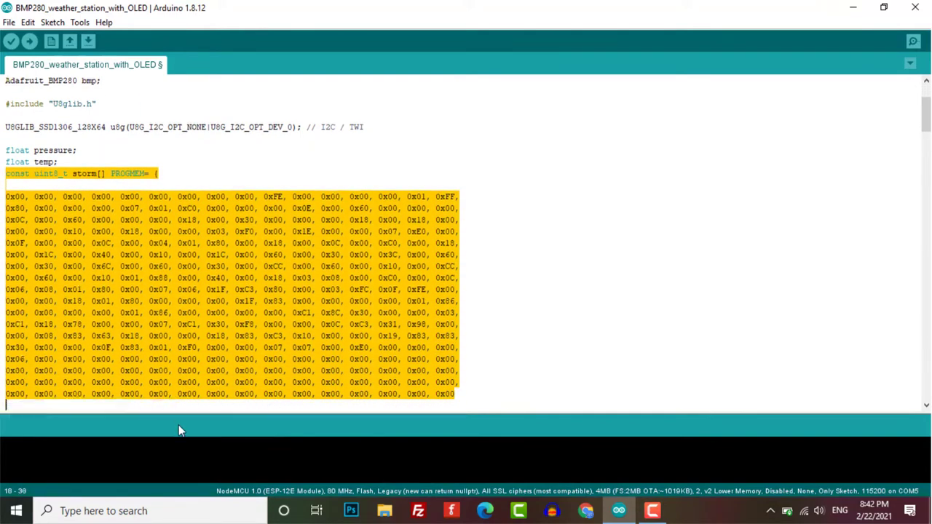
# - Scroll through the remainder of the weather station sketch to review the setup and loop code
pyautogui.scroll(-3)
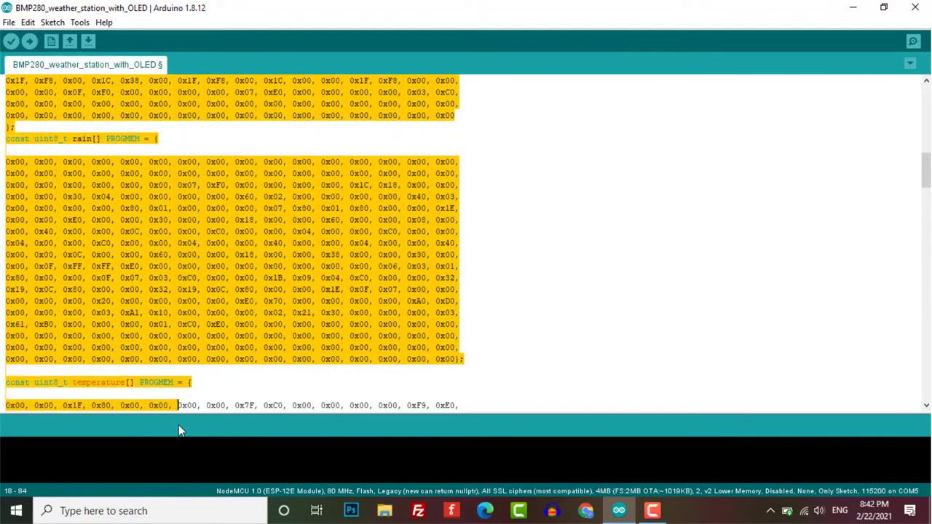
pyautogui.scroll(-3)
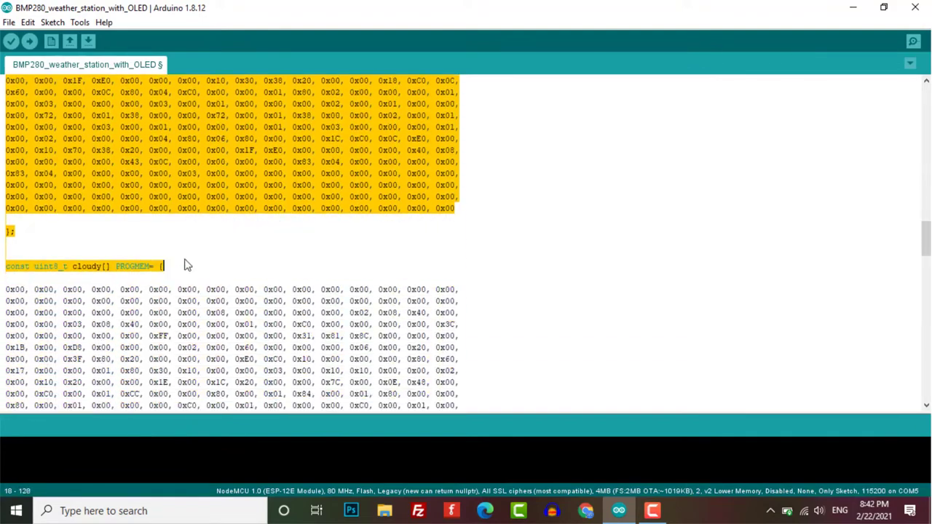
pyautogui.scroll(-3)
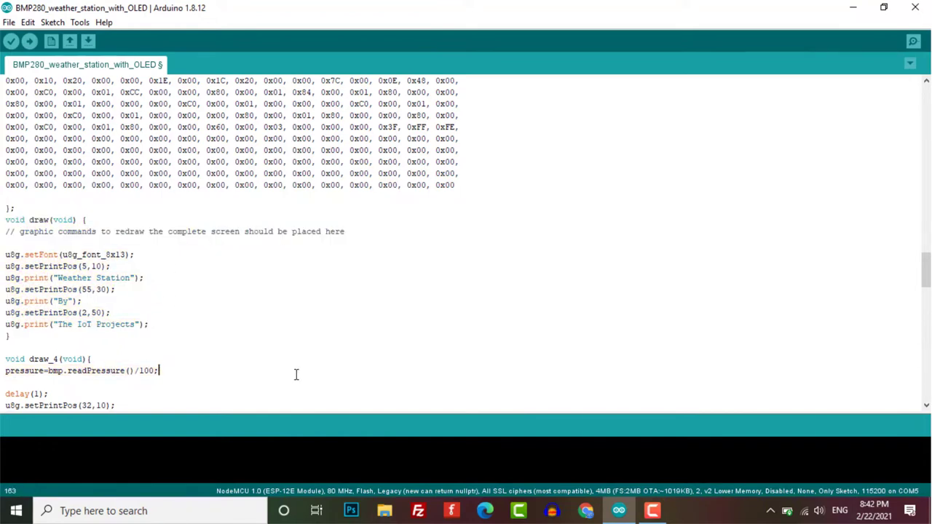
pyautogui.scroll(-3)
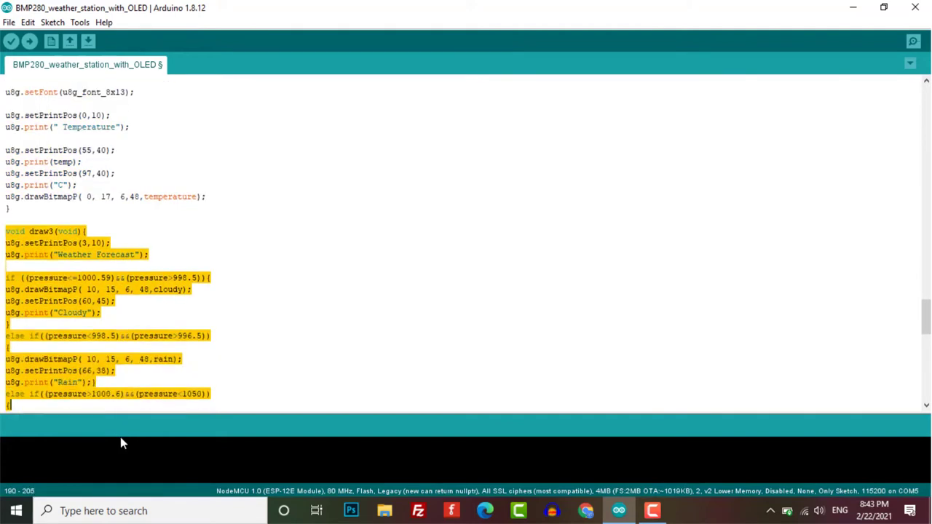
pyautogui.scroll(-3)
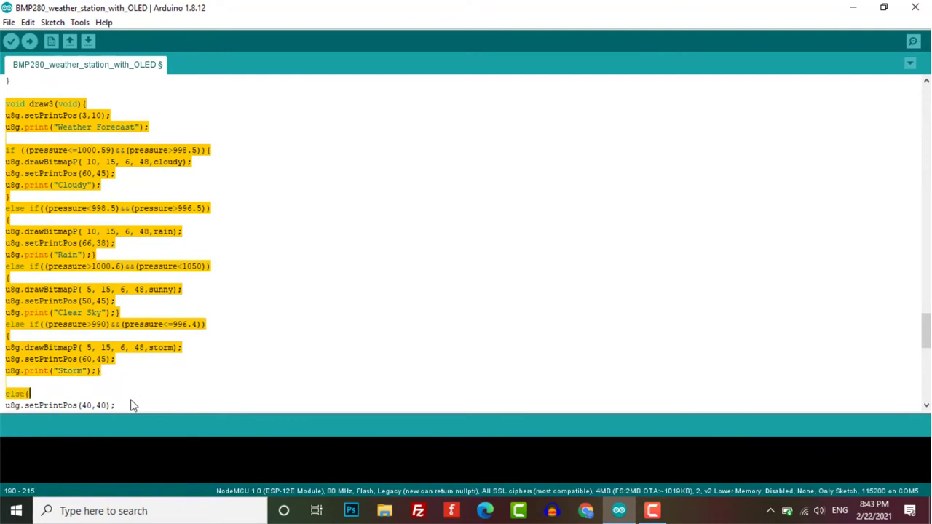
pyautogui.scroll(-3)
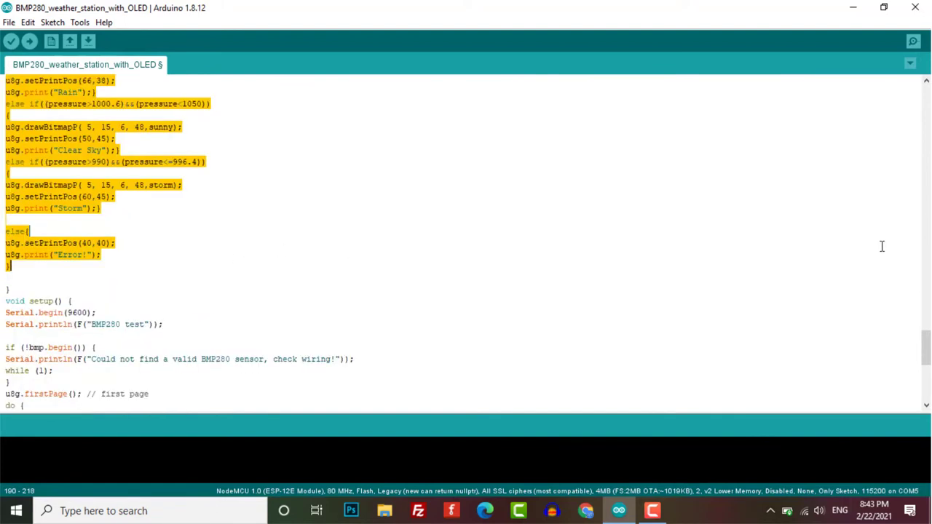
pyautogui.scroll(3)
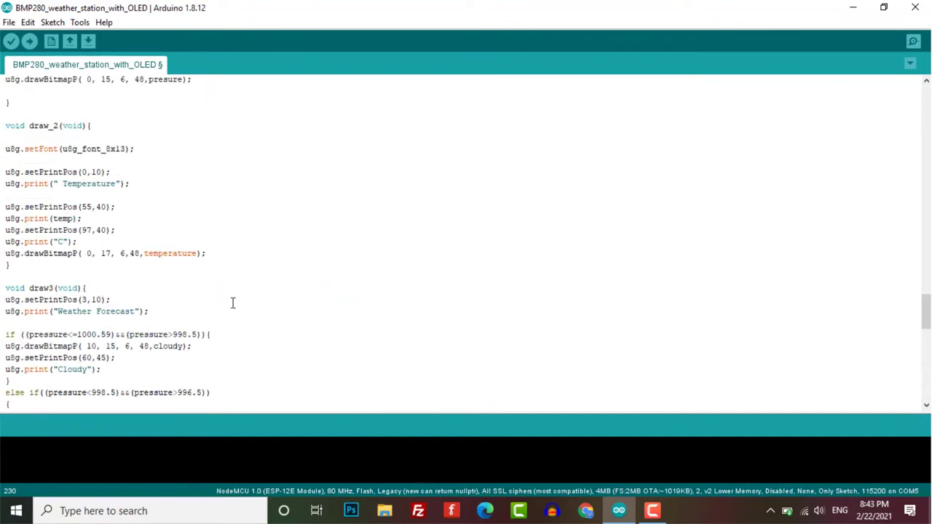
pyautogui.scroll(-3)
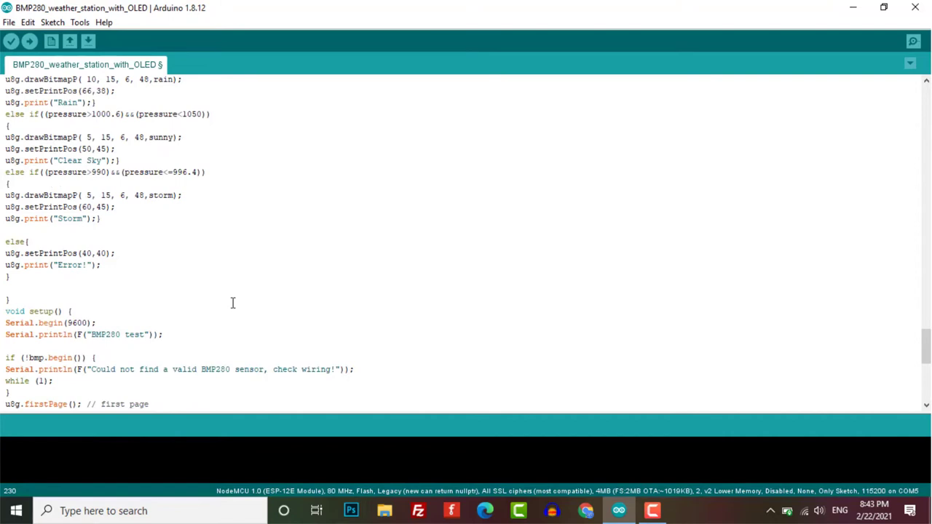
pyautogui.scroll(-3)
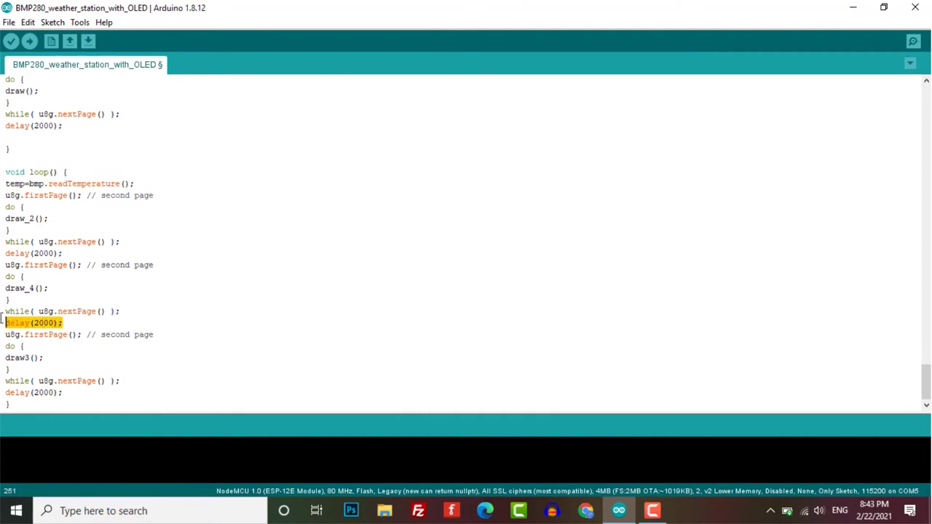
# - Choose the target board under Tools before uploading the sketch
pyautogui.click(206, 405)
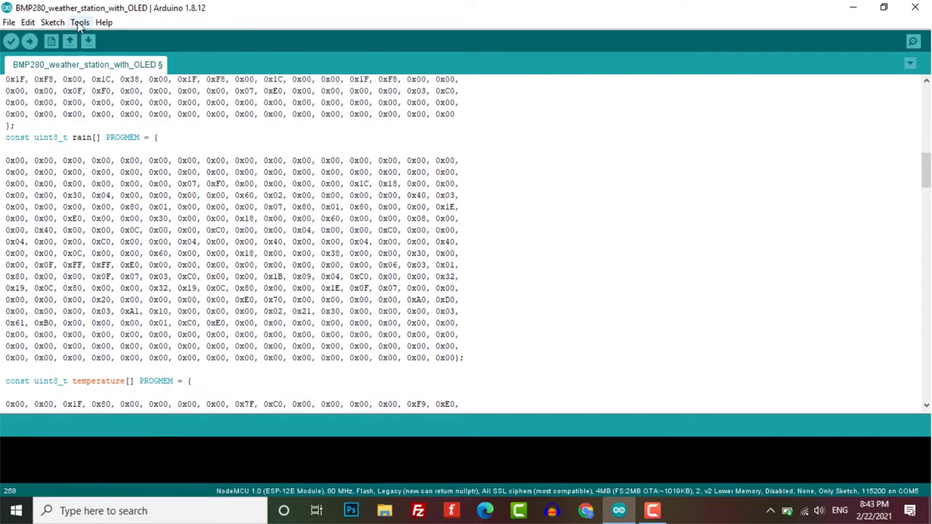
pyautogui.click(79, 22)
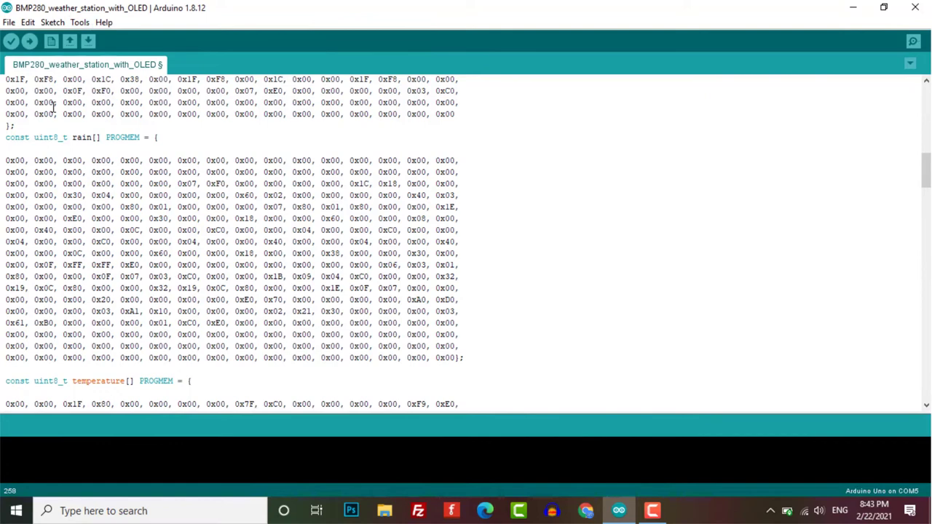
pyautogui.click(12, 41)
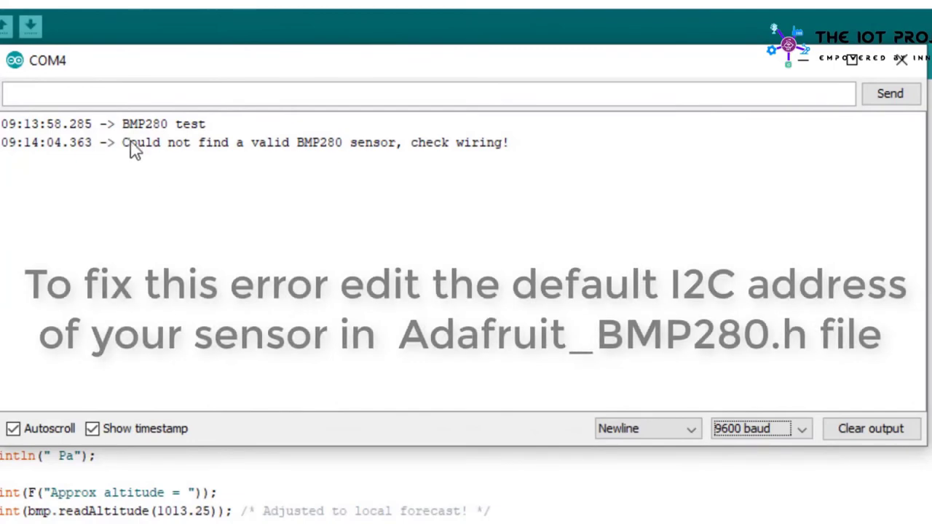
# - Point out the 'could not find a valid BMP280 sensor' message and close the Serial Monitor
pyautogui.doubleClick(144, 123)
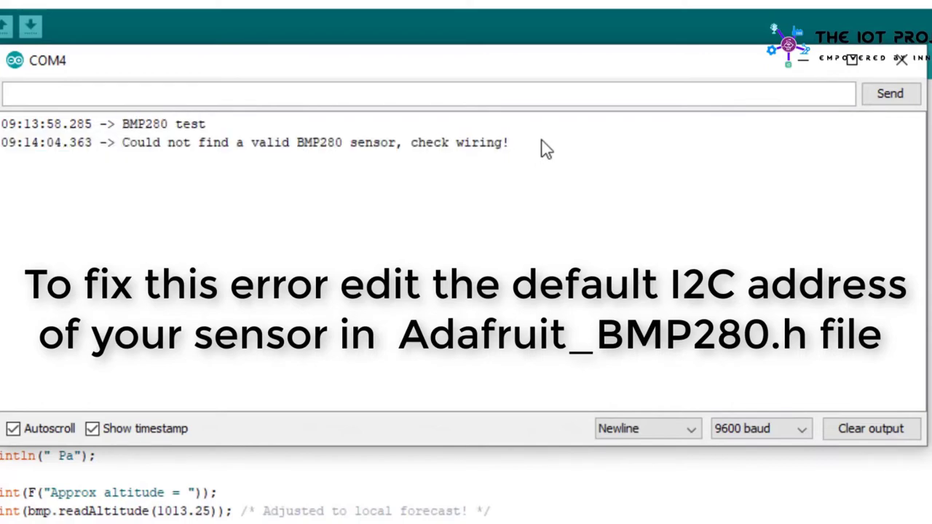
pyautogui.moveTo(516, 153)
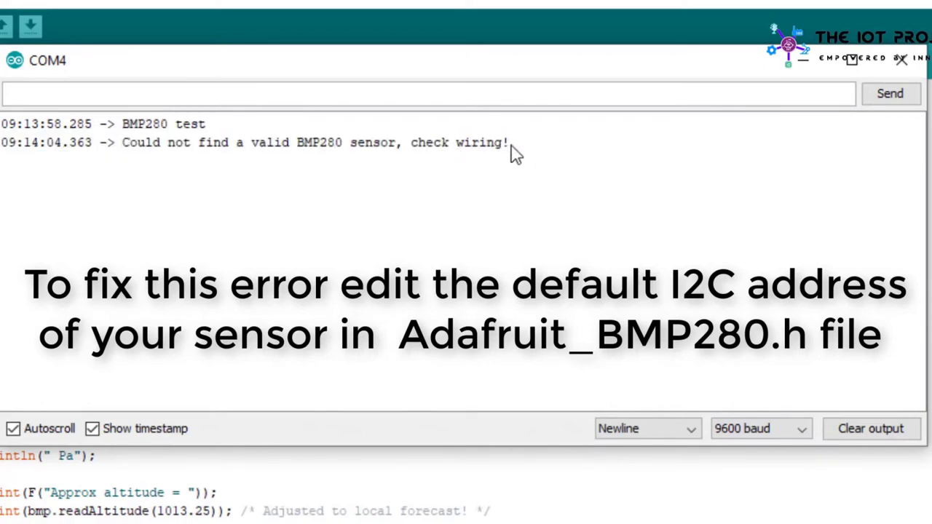
pyautogui.moveTo(146, 160)
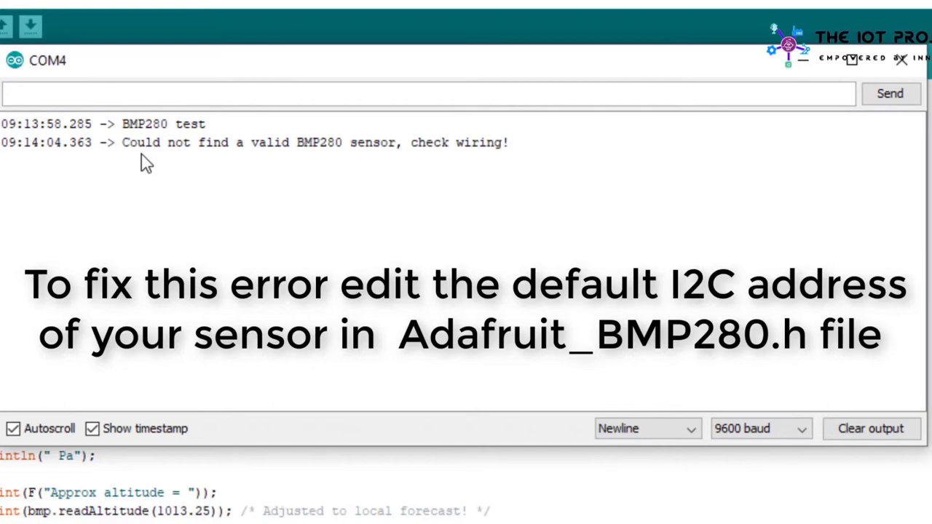
pyautogui.moveTo(122, 143); pyautogui.dragTo(509, 142)
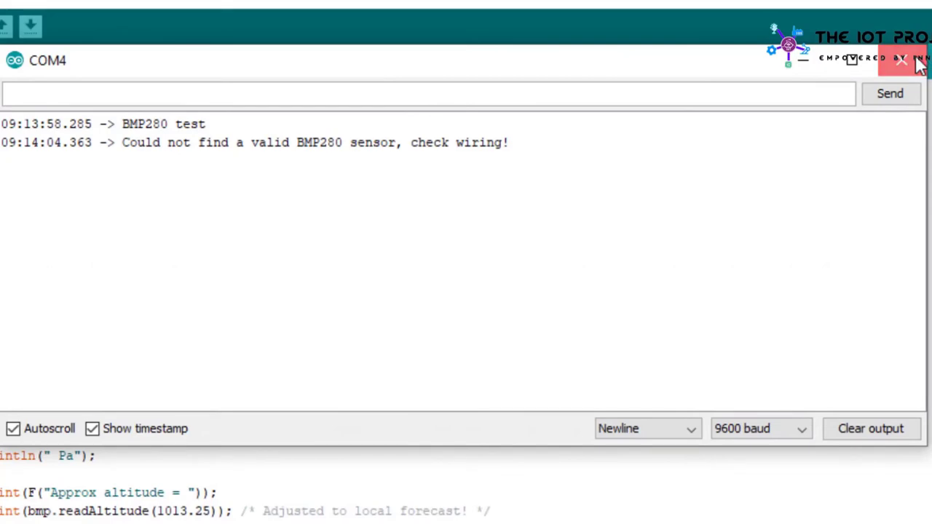
pyautogui.click(901, 59)
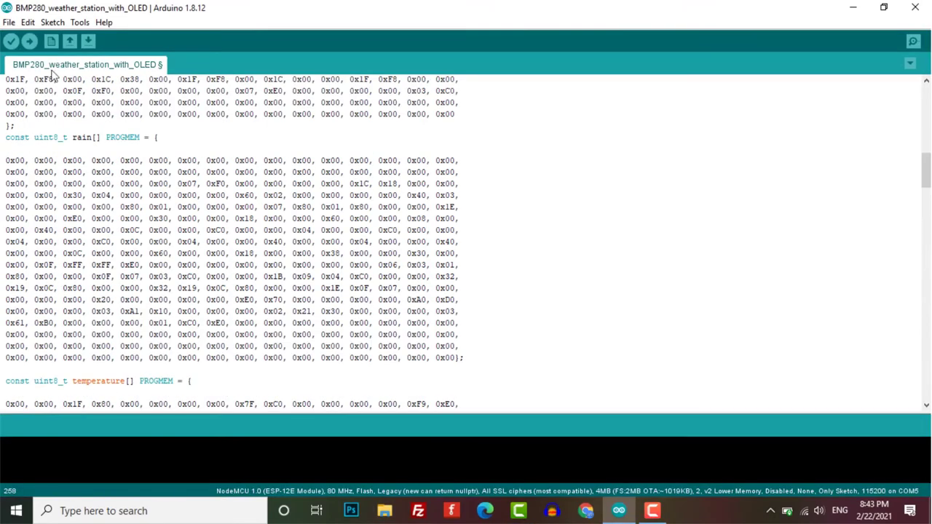
# - Show the Serial Monitor reporting ~19.9 °C, ~100,567 Pa and approximate altitude readings
pyautogui.click(79, 22)
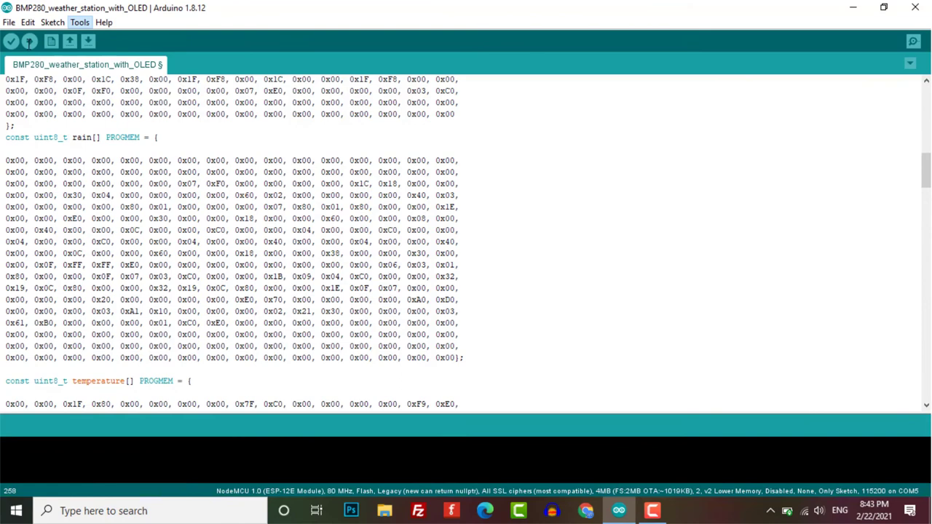
pyautogui.click(12, 41)
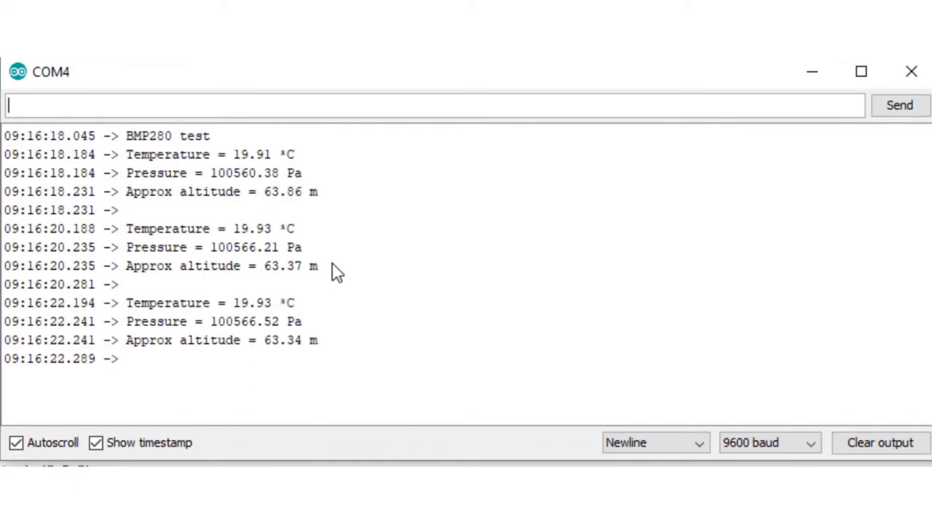
pyautogui.scroll(-3)
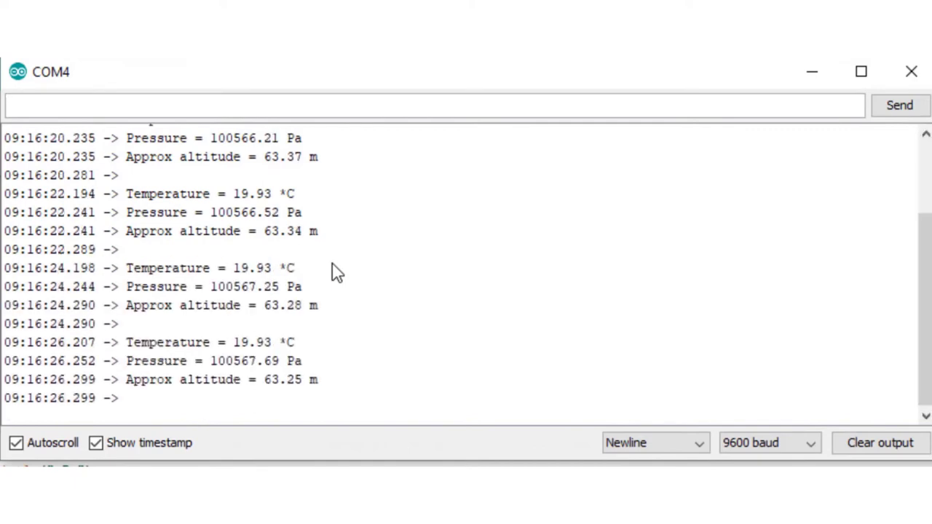